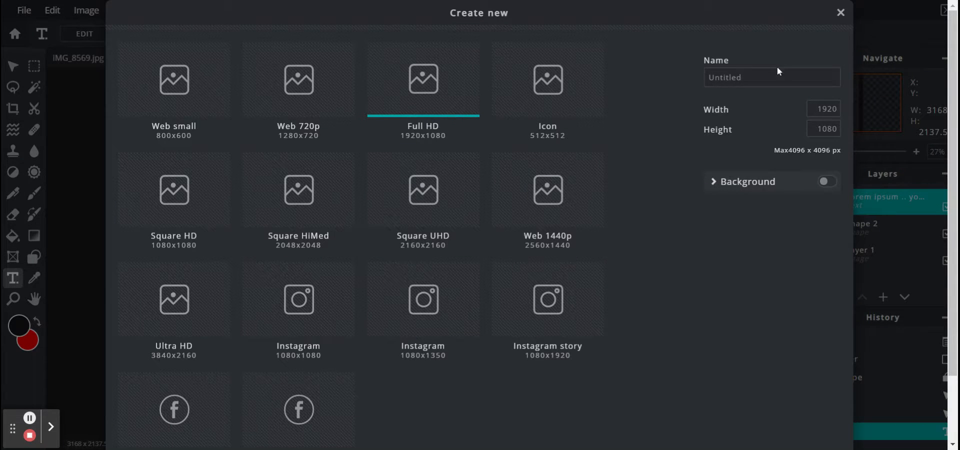
Step: Enter width 3168 and height 2137.5 for the new image
{"action": "left_click", "coordinate": [823, 108]}
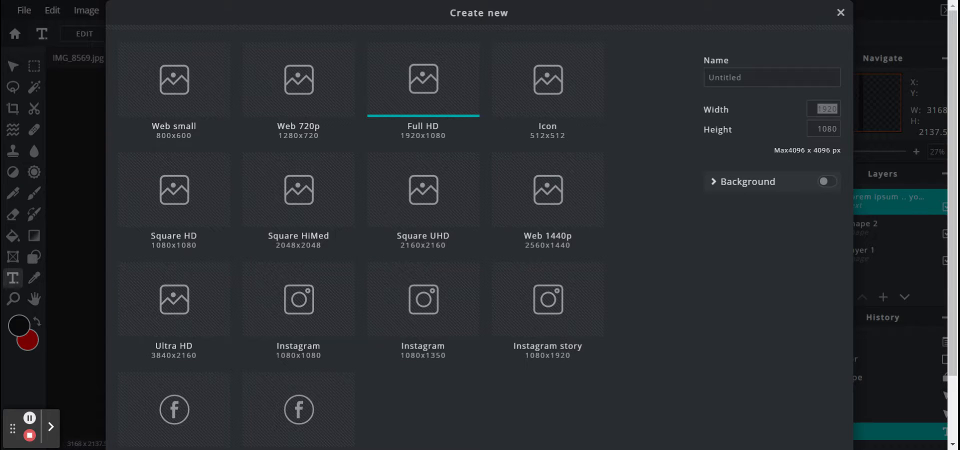
{"action": "left_click", "coordinate": [823, 109]}
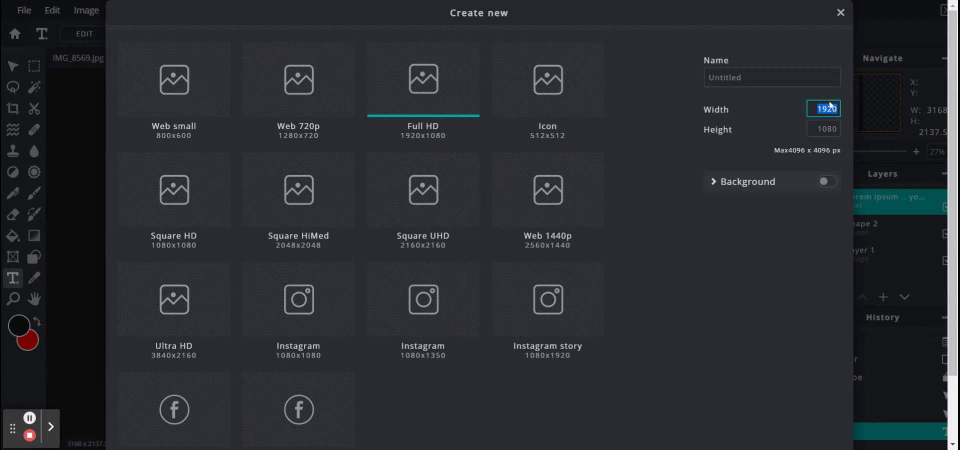
{"action": "type", "text": "3168"}
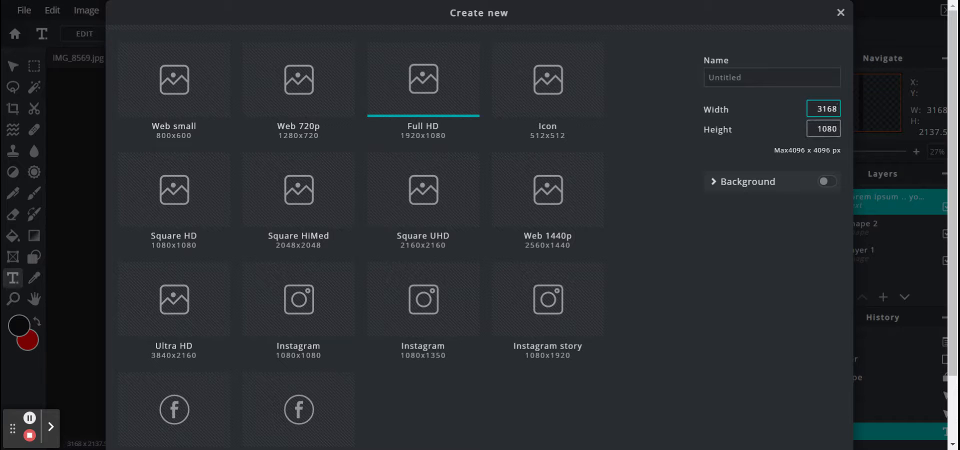
{"action": "left_click", "coordinate": [824, 129]}
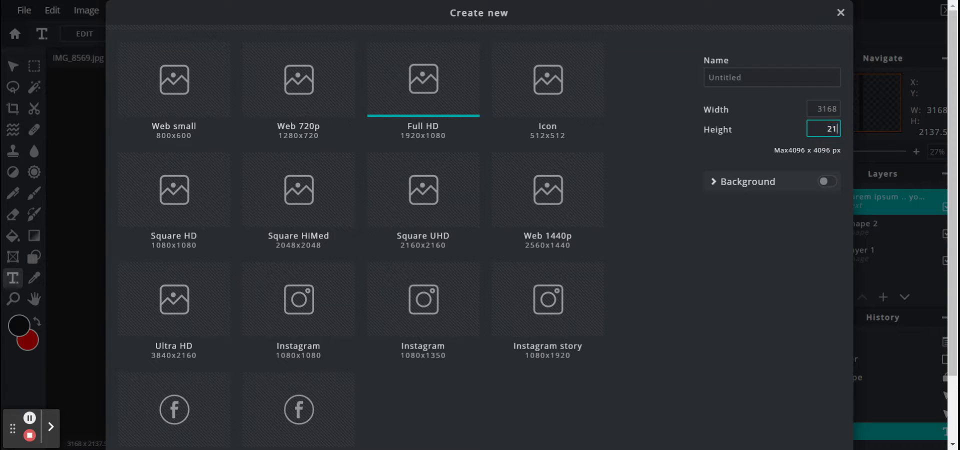
{"action": "type", "text": "2137.5"}
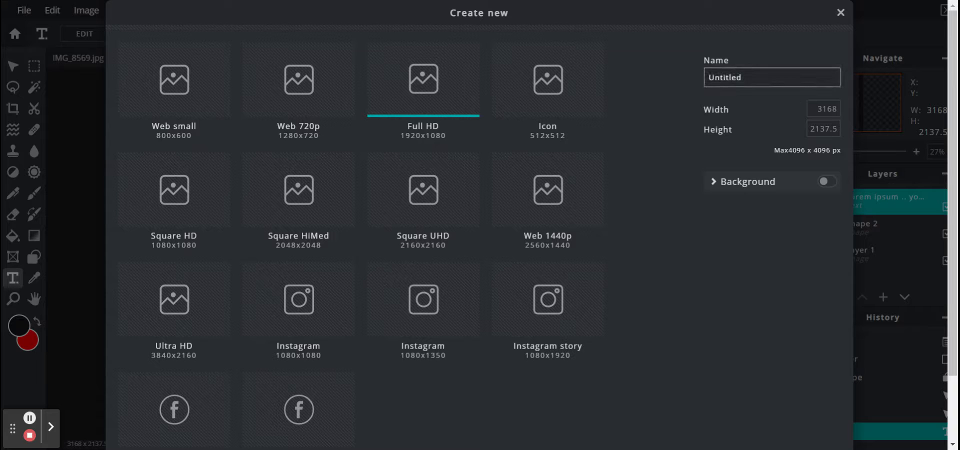
{"action": "scroll", "scroll_direction": "down", "scroll_amount": 3}
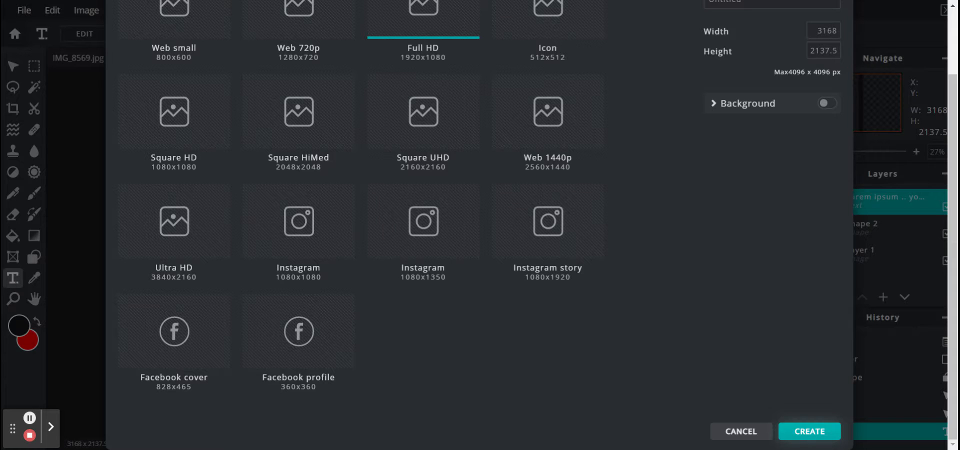
Step: Create the blank 3168 × 2137.5 canvas and add a text layer
{"action": "left_click", "coordinate": [808, 431]}
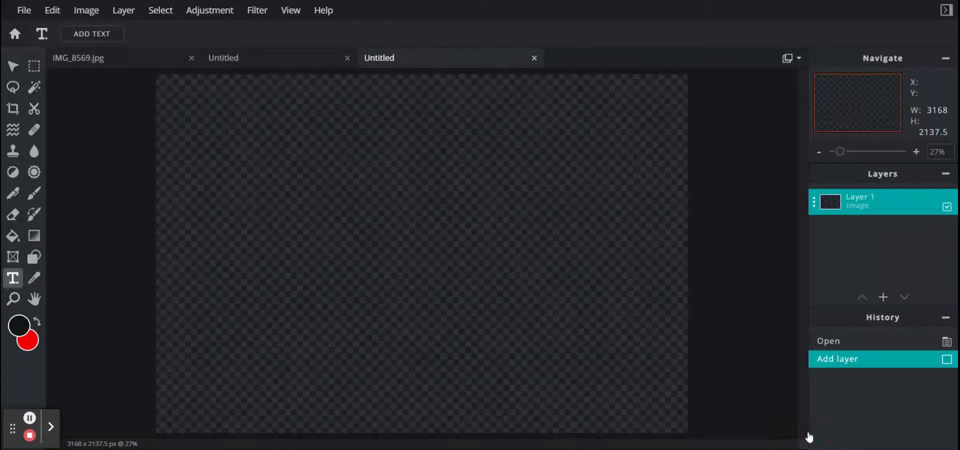
{"action": "left_click", "coordinate": [91, 33]}
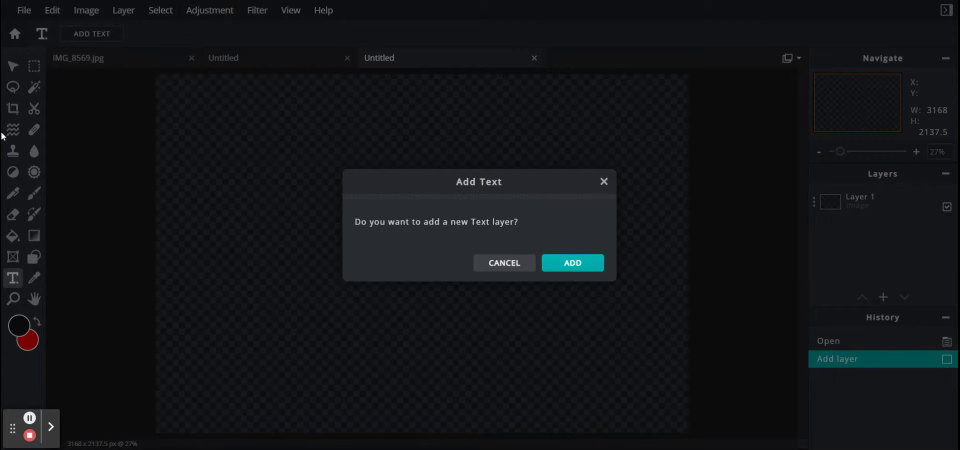
{"action": "left_click", "coordinate": [570, 262]}
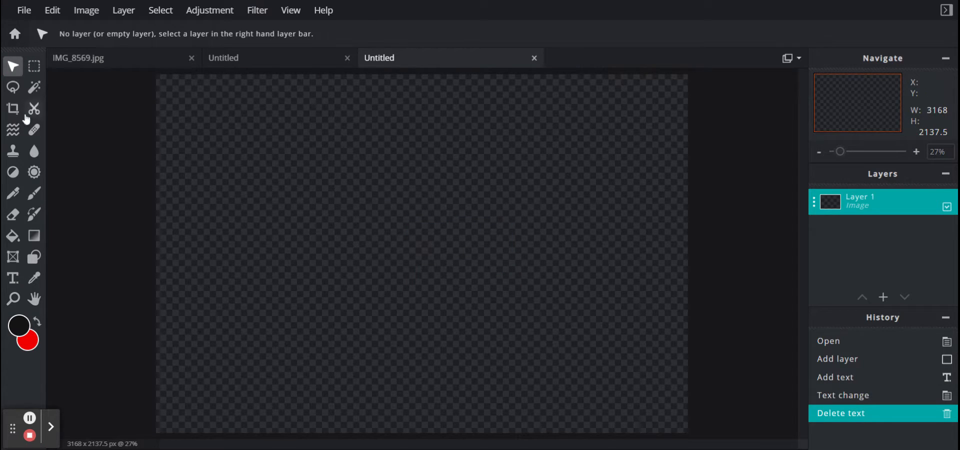
Step: Draw a tall black rectangle and move it to the canvas centre
{"action": "left_click", "coordinate": [34, 256]}
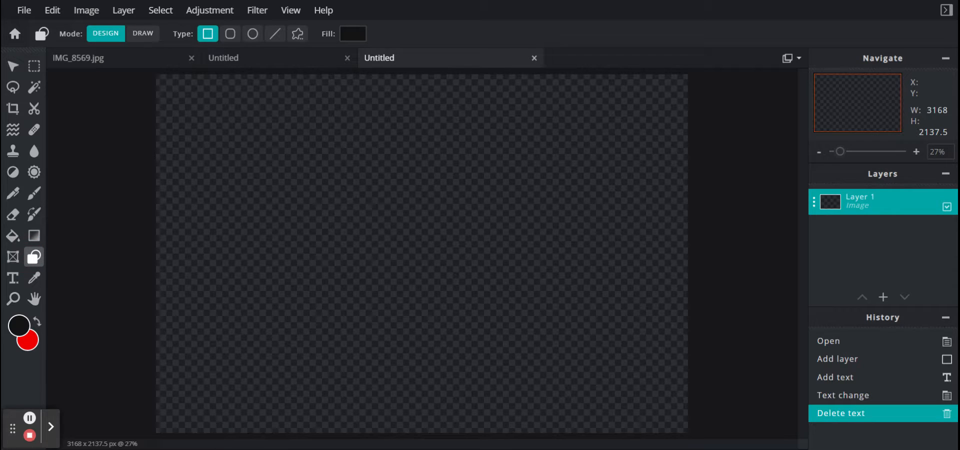
{"action": "left_click_drag", "start_coordinate": [411, 73], "coordinate": [438, 424]}
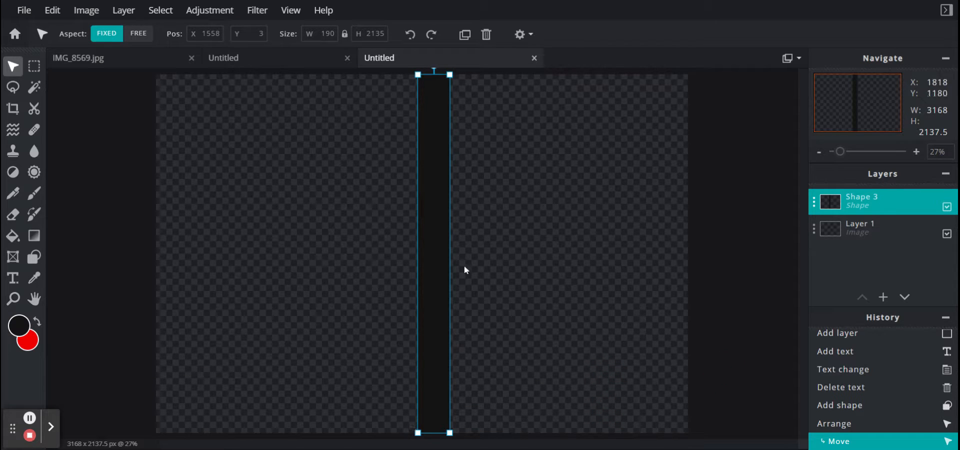
{"action": "left_click_drag", "start_coordinate": [465, 269], "coordinate": [434, 230]}
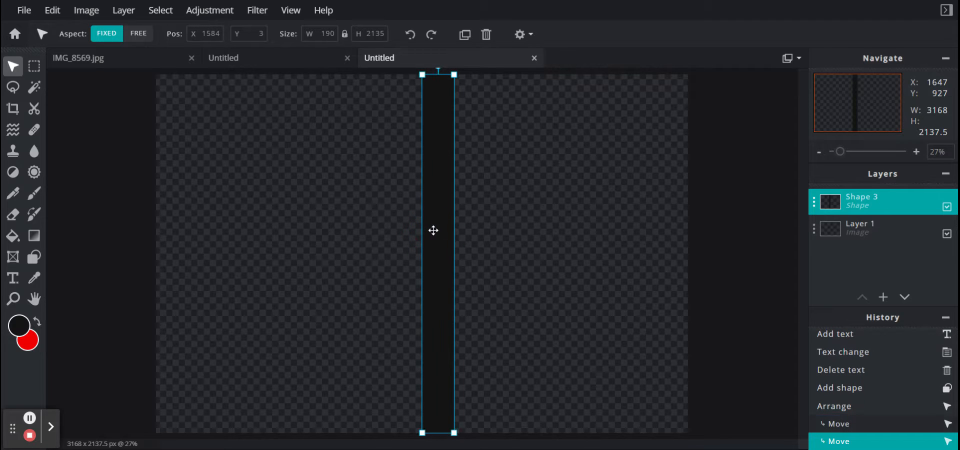
{"action": "left_click_drag", "start_coordinate": [433, 230], "coordinate": [396, 148]}
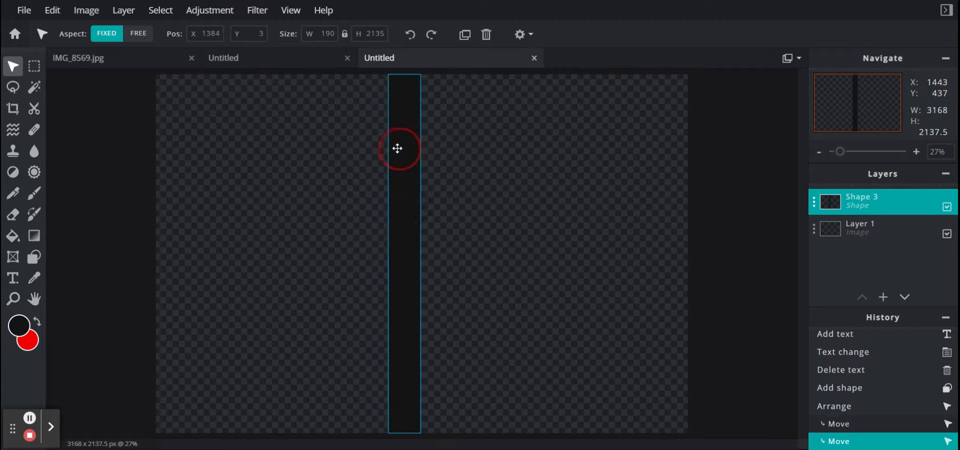
{"action": "left_click_drag", "start_coordinate": [396, 148], "coordinate": [426, 155]}
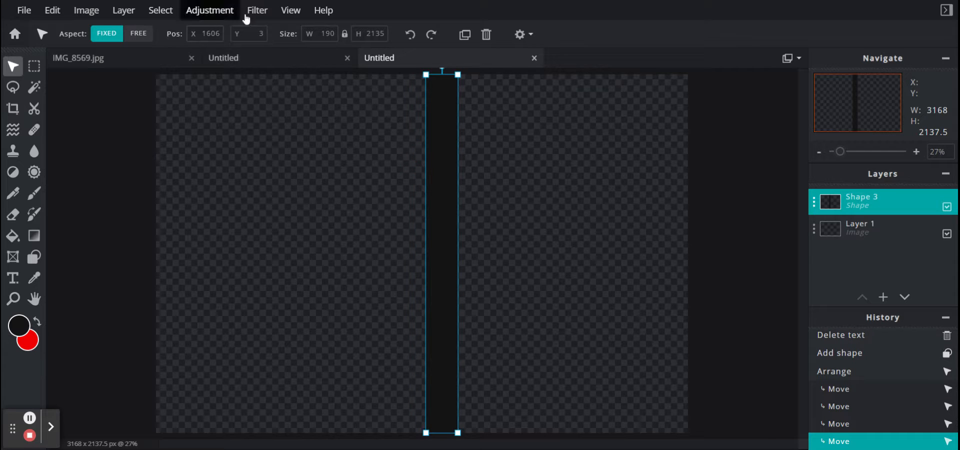
{"action": "mouse_move", "coordinate": [306, 100]}
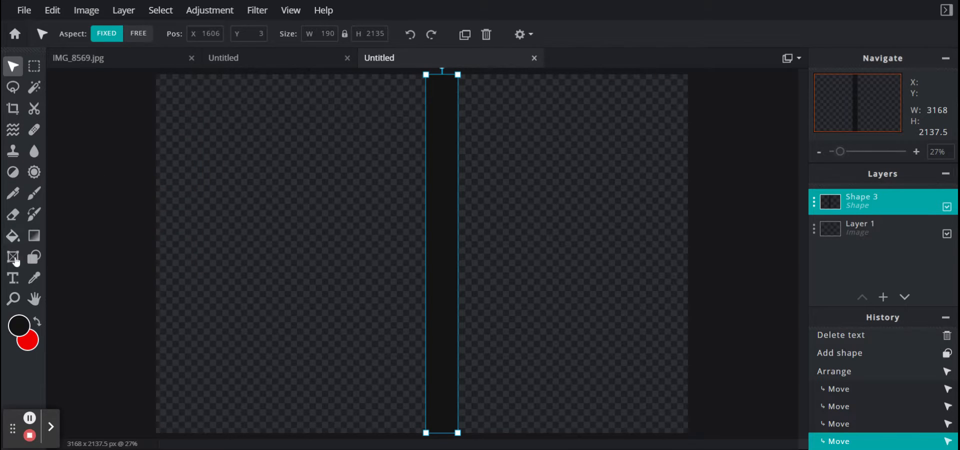
Step: Add a text layer reading 'Back' and 'Front' across the canvas top
{"action": "left_click", "coordinate": [12, 278]}
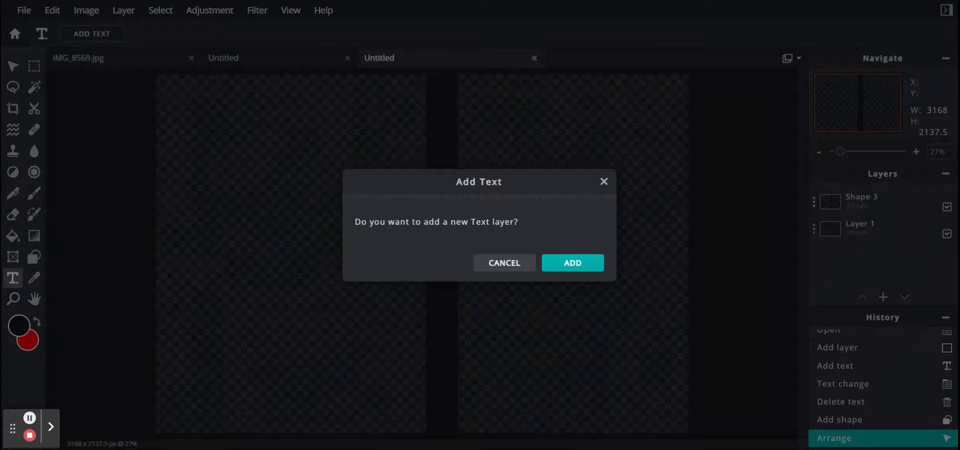
{"action": "left_click", "coordinate": [571, 262]}
{"action": "type", "text": "Back"}
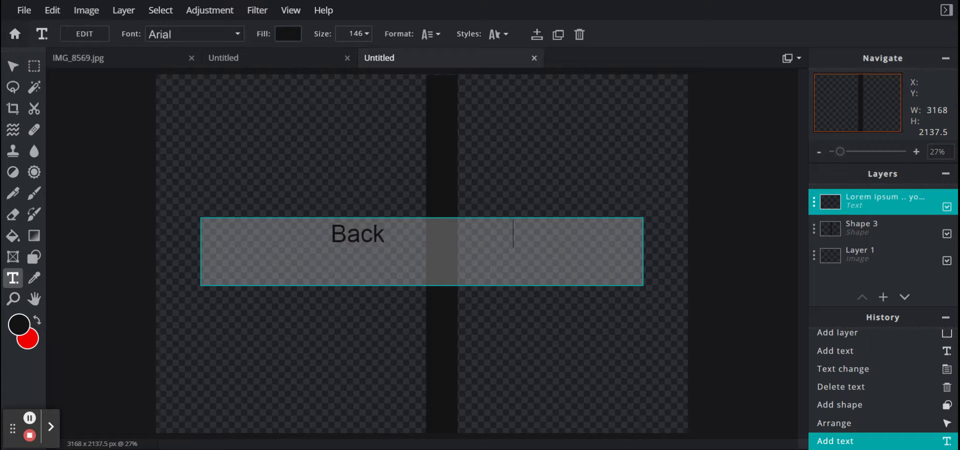
{"action": "type", "text": "Front"}
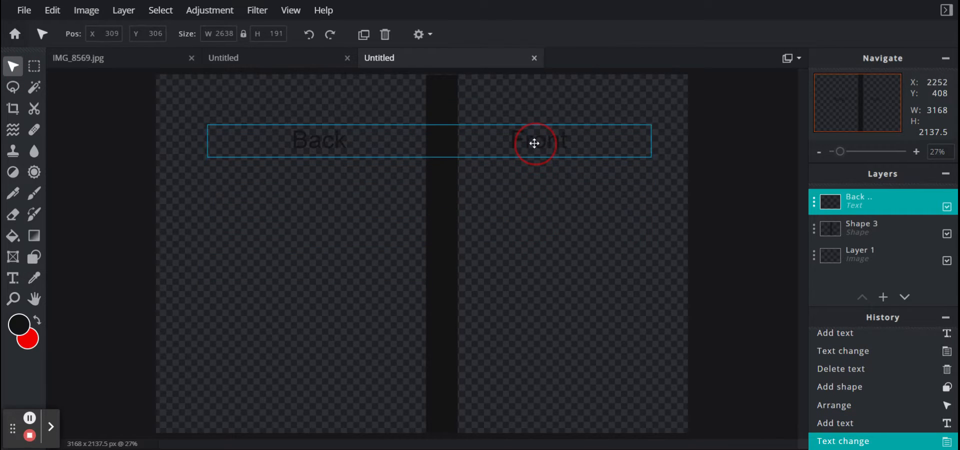
Step: Add a new empty layer to hold the red-to-black gradient
{"action": "left_click", "coordinate": [882, 297]}
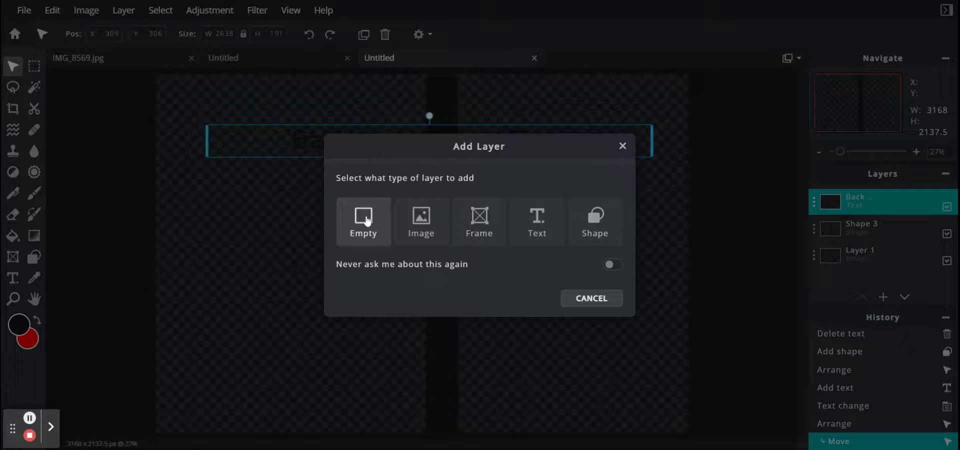
{"action": "left_click", "coordinate": [363, 221]}
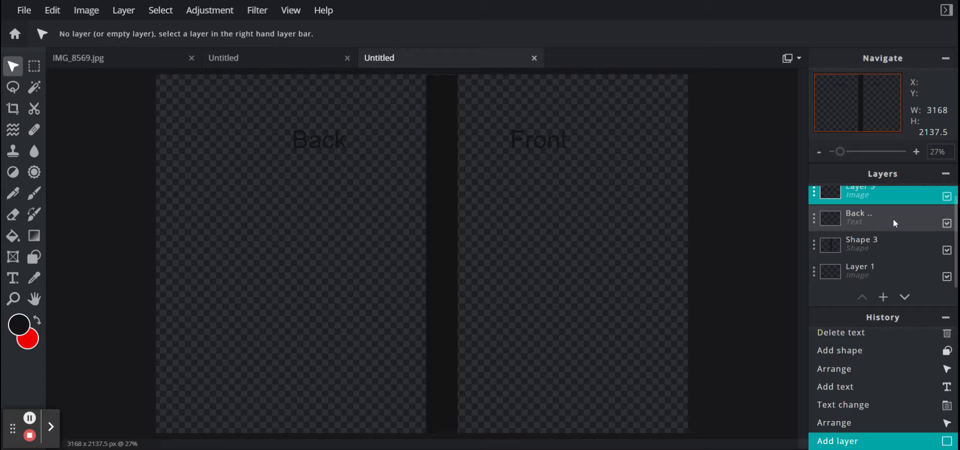
{"action": "left_click", "coordinate": [859, 270]}
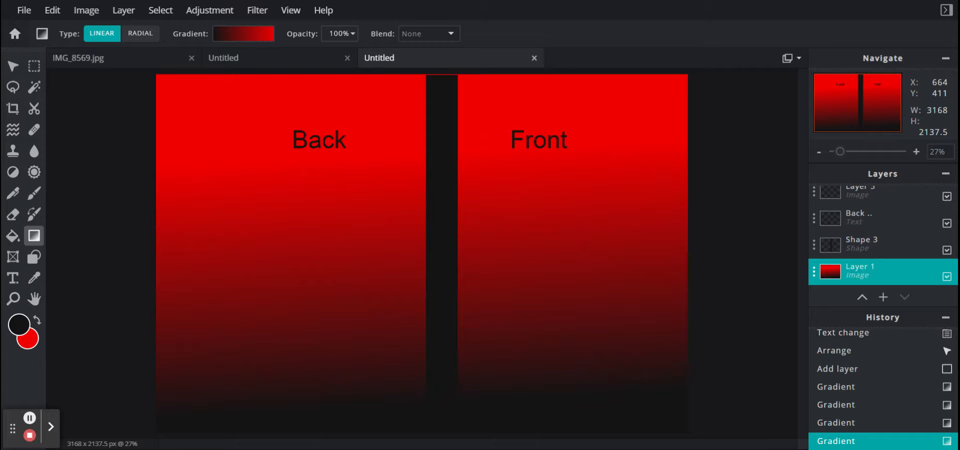
{"action": "mouse_move", "coordinate": [920, 261]}
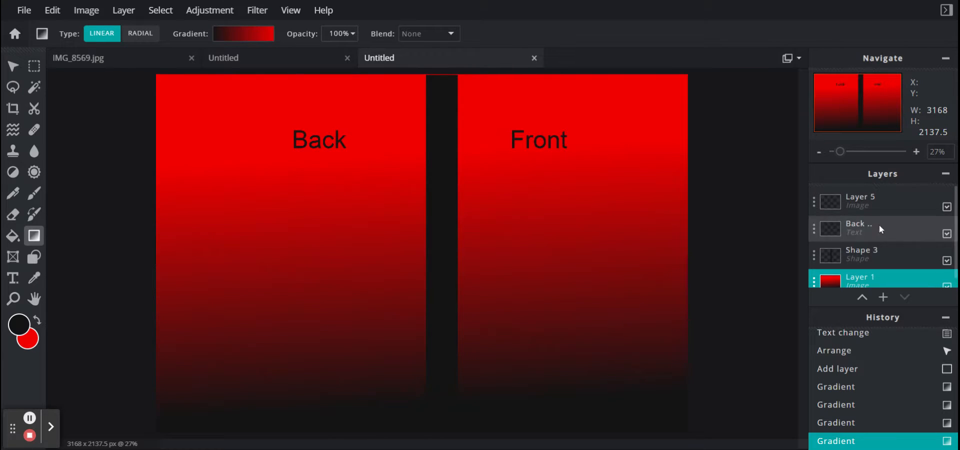
Step: Select all four layers and open the Shape 3 layer settings
{"action": "left_click", "coordinate": [859, 201]}
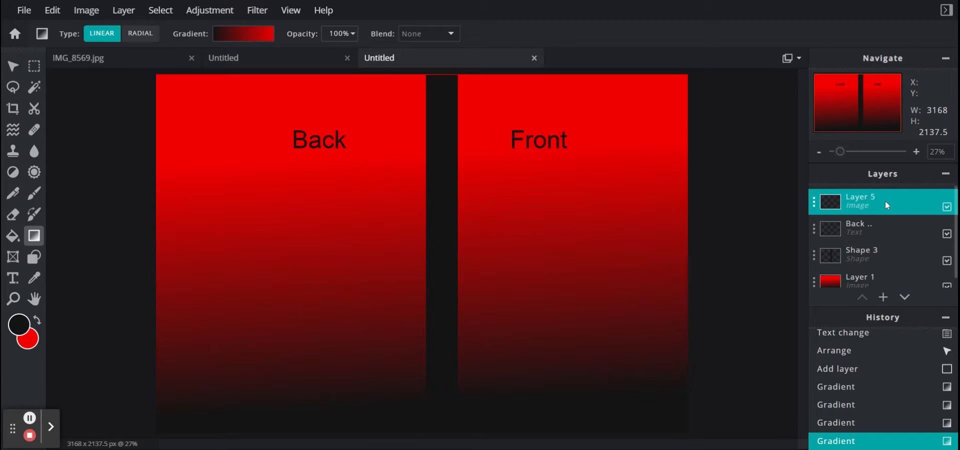
{"action": "left_click", "coordinate": [860, 253]}
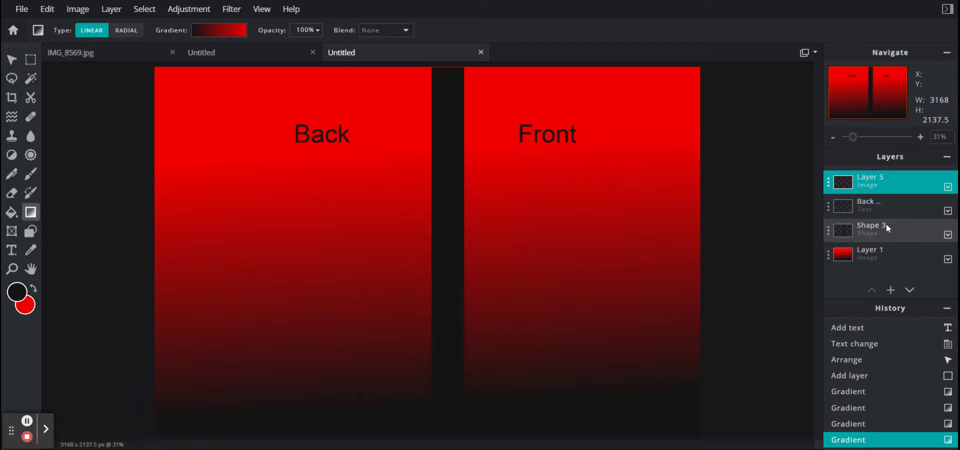
{"action": "left_click", "coordinate": [869, 229]}
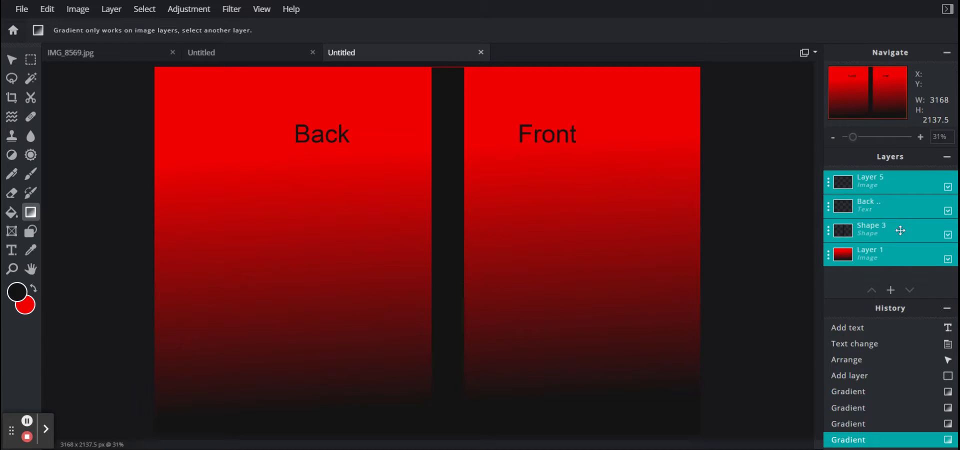
{"action": "left_click", "coordinate": [900, 230]}
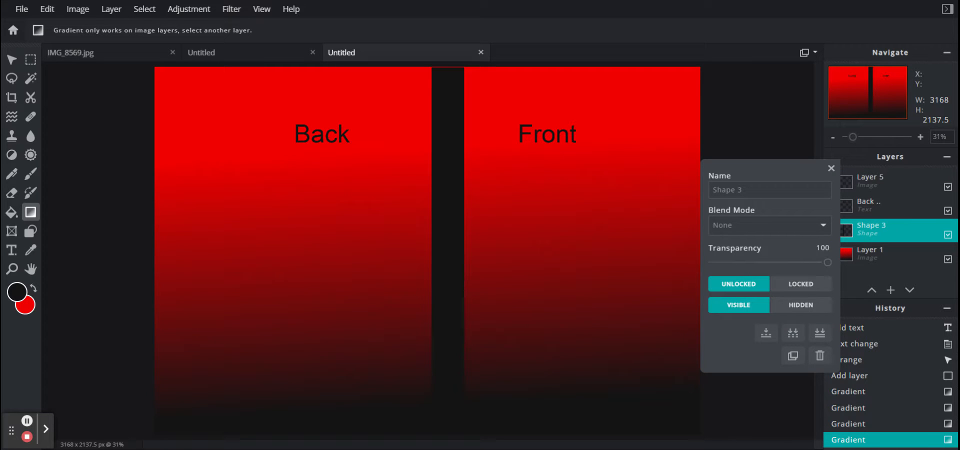
{"action": "mouse_move", "coordinate": [792, 355]}
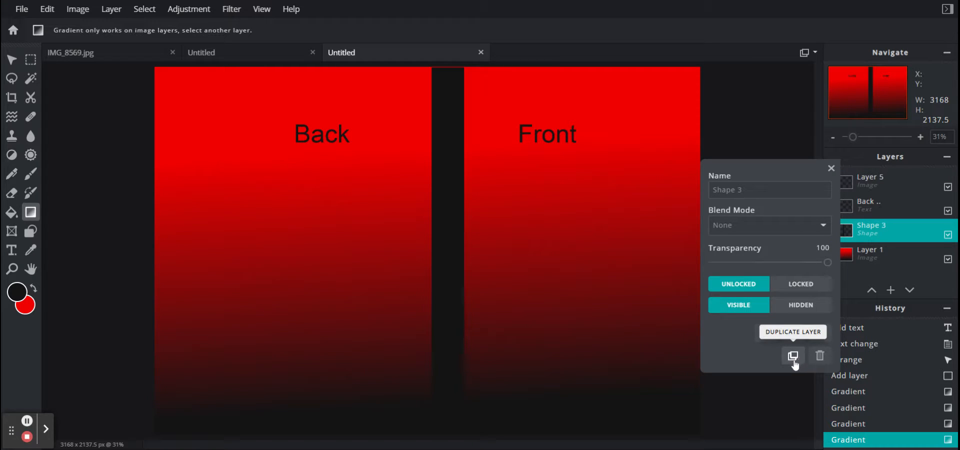
{"action": "mouse_move", "coordinate": [793, 332]}
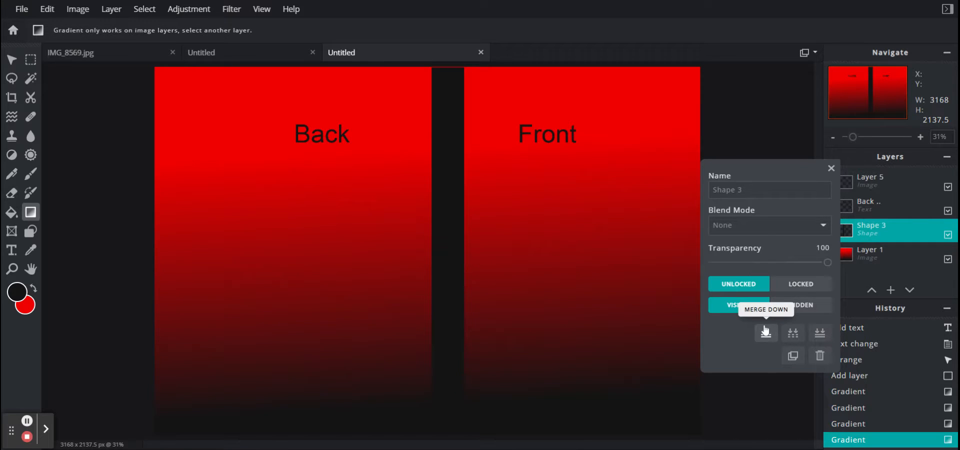
{"action": "mouse_move", "coordinate": [485, 155]}
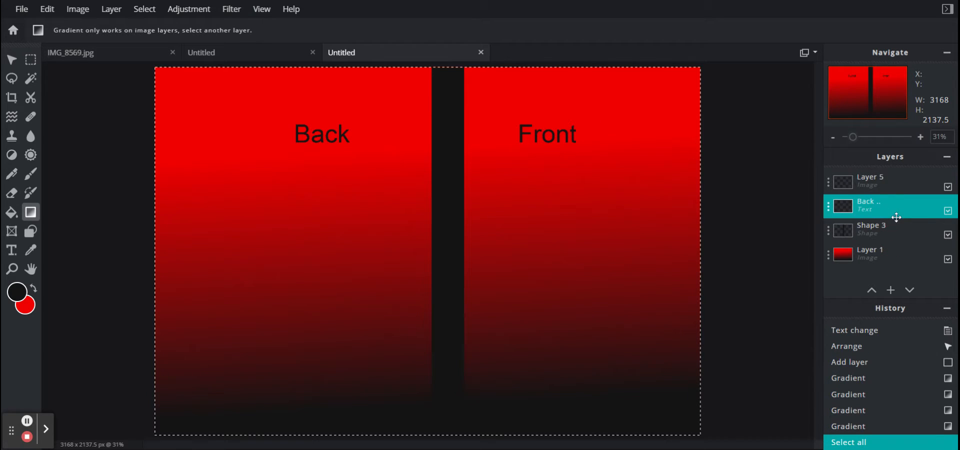
{"action": "left_click", "coordinate": [870, 181]}
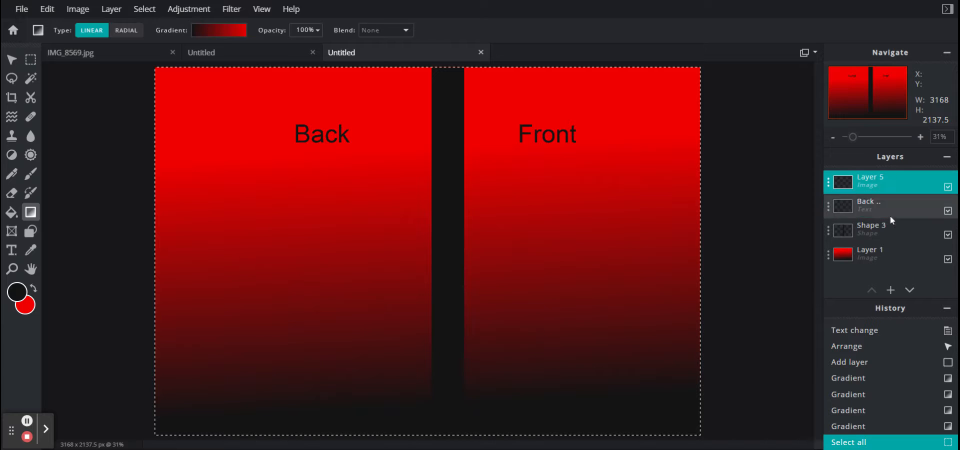
{"action": "left_click", "coordinate": [870, 253]}
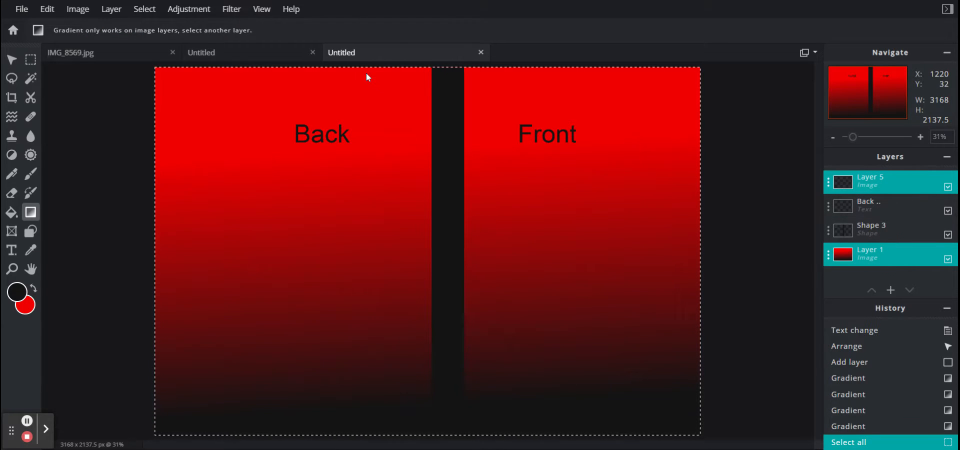
{"action": "left_click", "coordinate": [111, 9]}
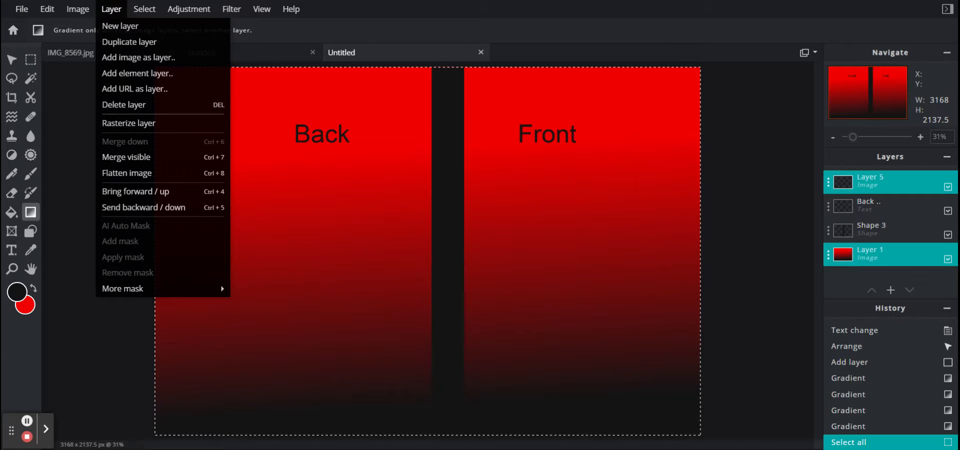
{"action": "left_click", "coordinate": [536, 172]}
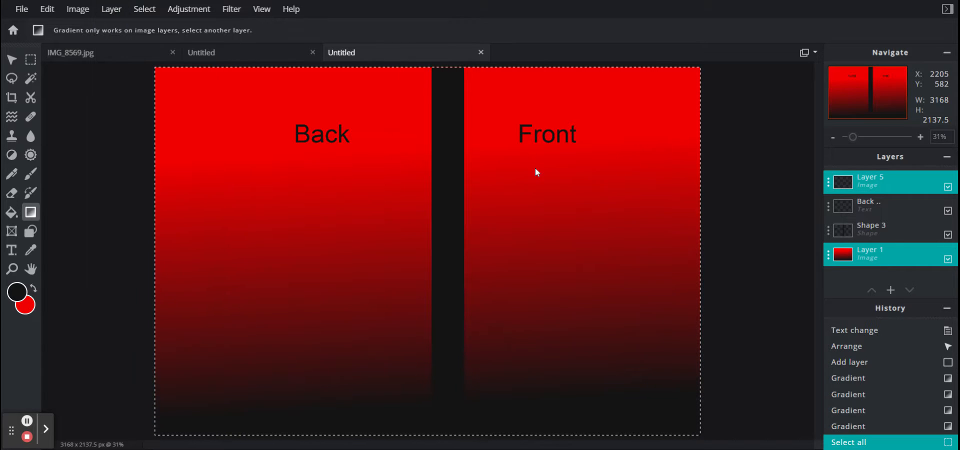
{"action": "left_click", "coordinate": [885, 205]}
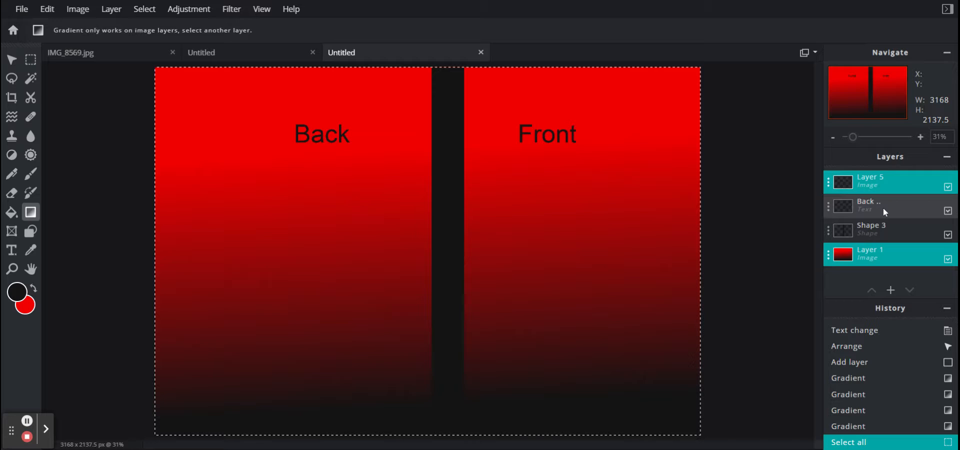
{"action": "left_click", "coordinate": [868, 204]}
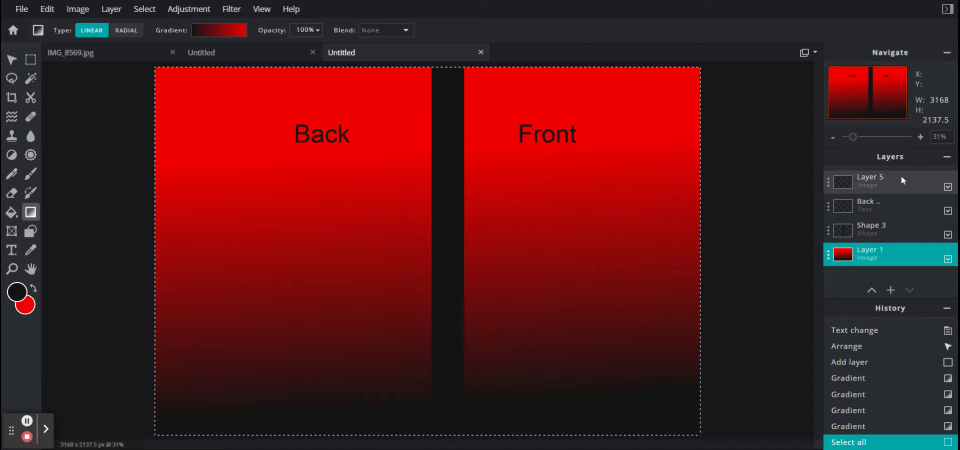
Step: Flatten the image into one Background layer, unlock it, and toggle its visibility
{"action": "left_click", "coordinate": [869, 205]}
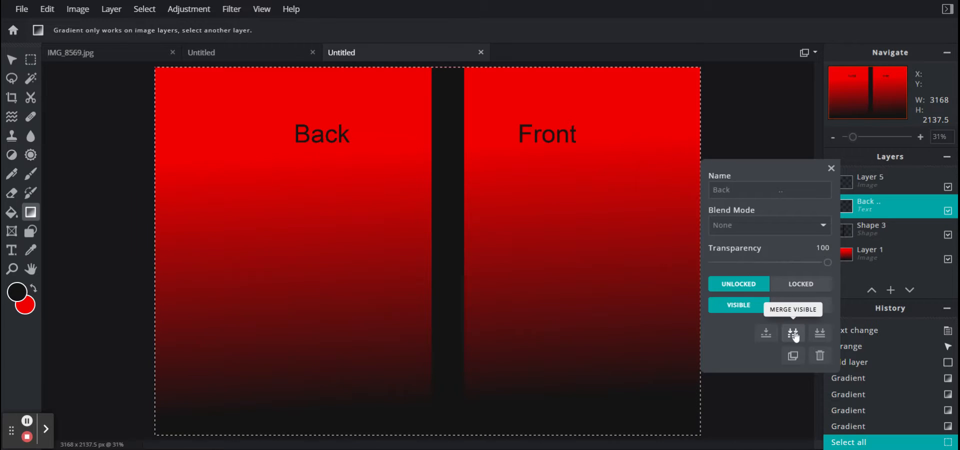
{"action": "mouse_move", "coordinate": [766, 335]}
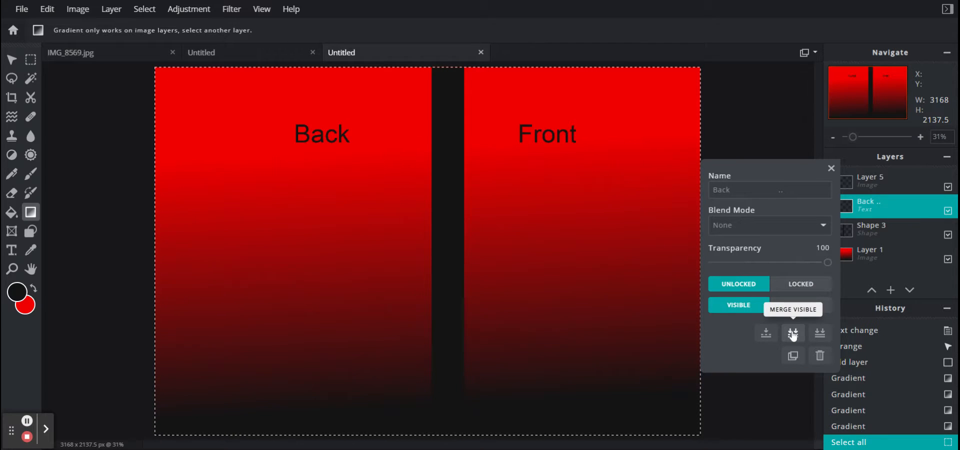
{"action": "mouse_move", "coordinate": [820, 333]}
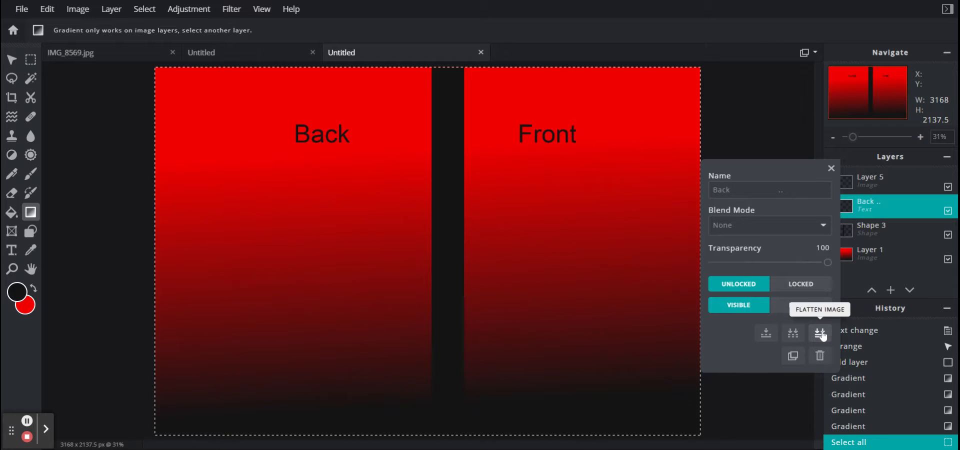
{"action": "left_click", "coordinate": [820, 333]}
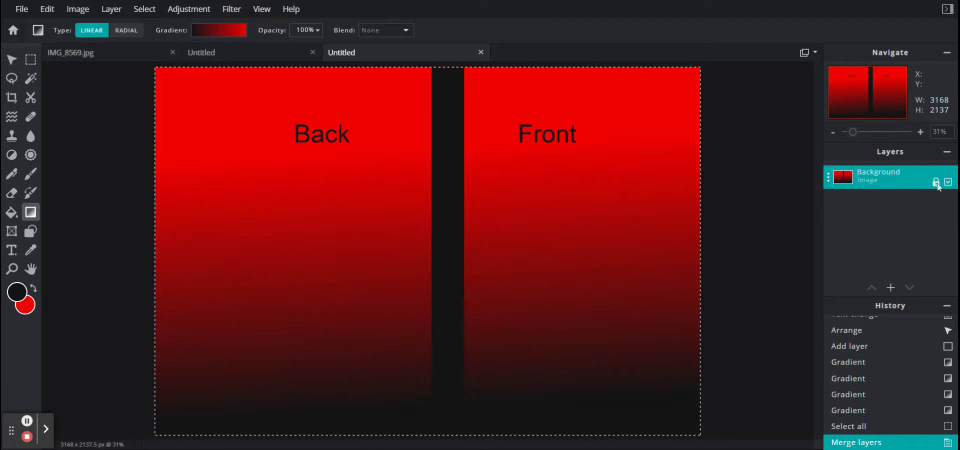
{"action": "left_click", "coordinate": [935, 182]}
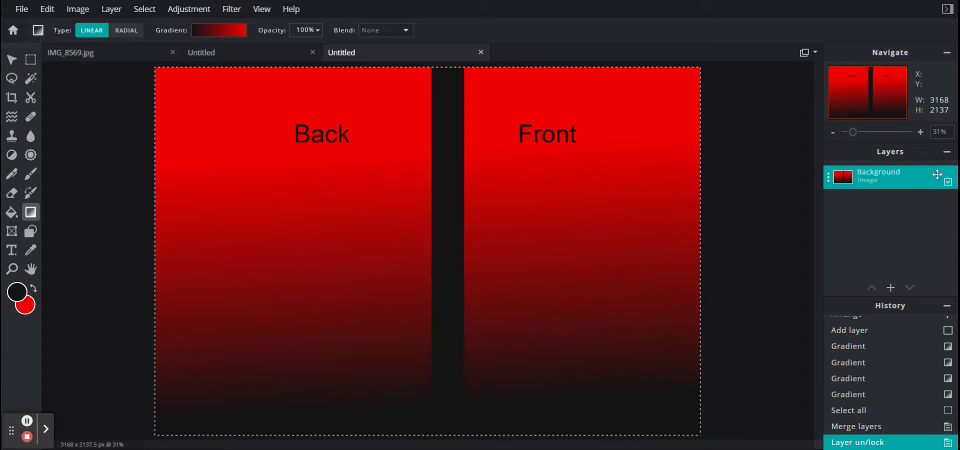
{"action": "left_click", "coordinate": [948, 182]}
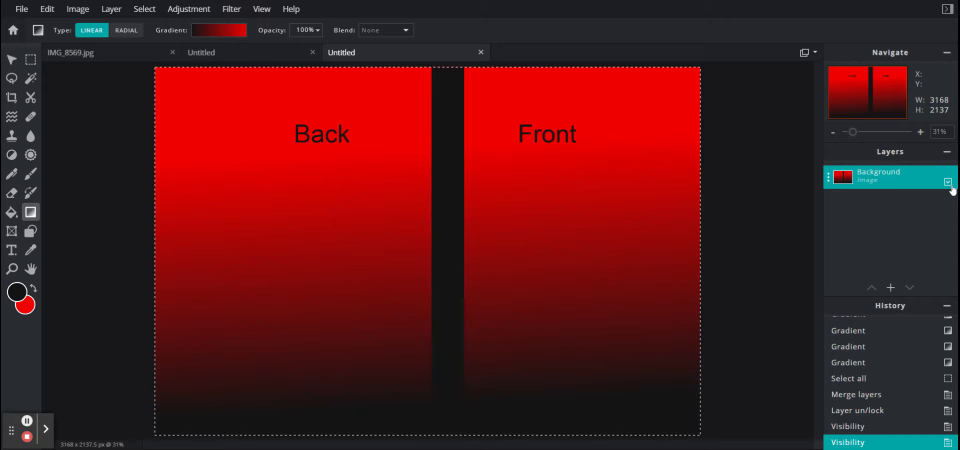